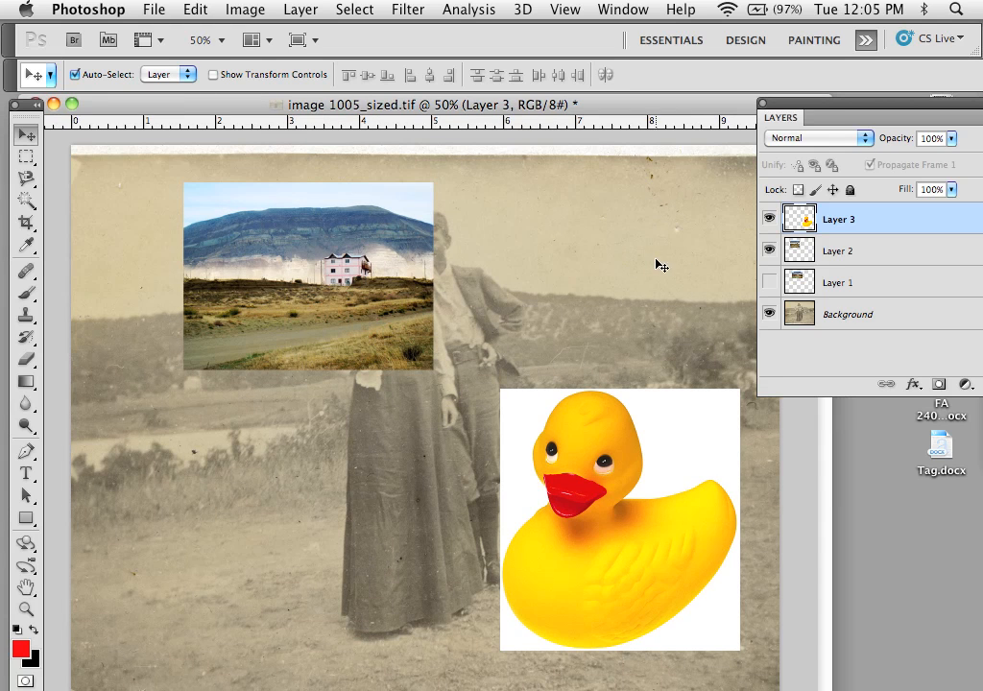
mouse_move(631, 257)
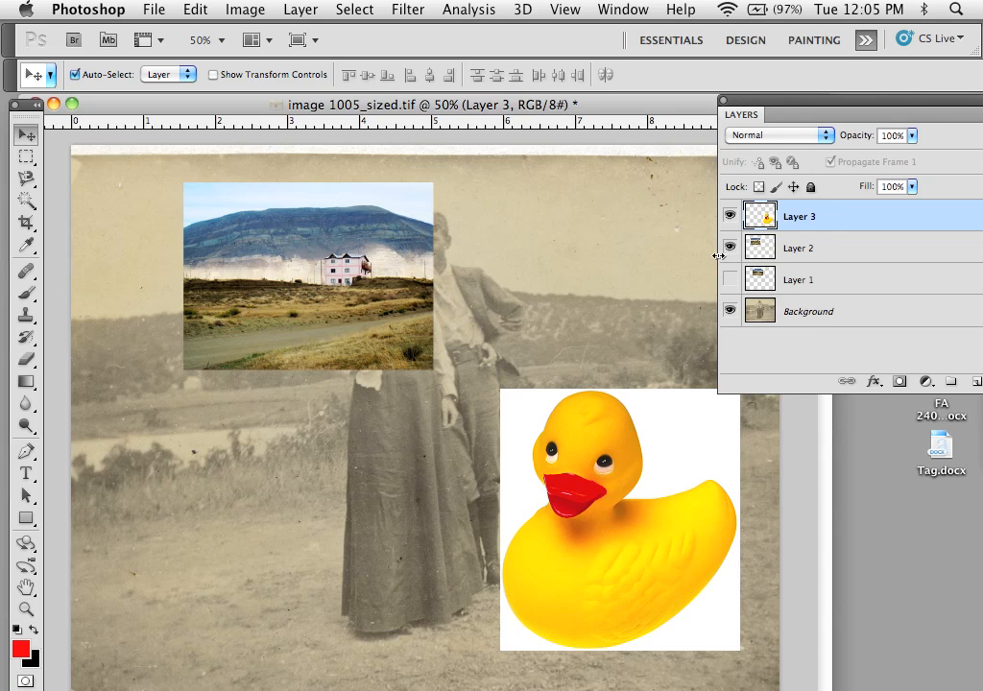
- Select the duck and landscape layers together and align their top and left edges
left_click(729, 248)
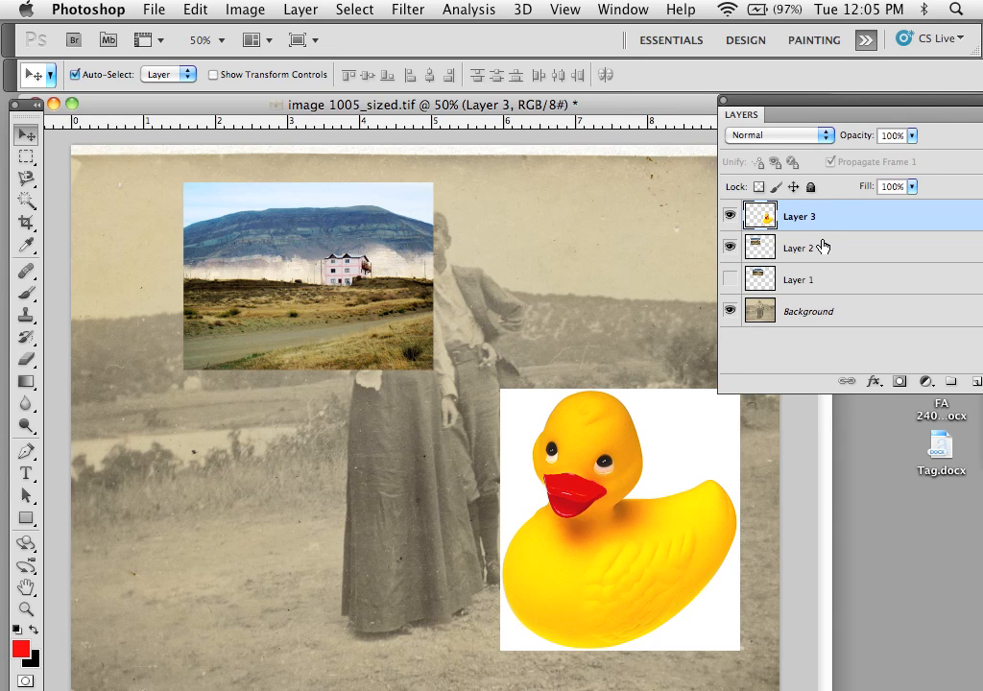
left_click(798, 247)
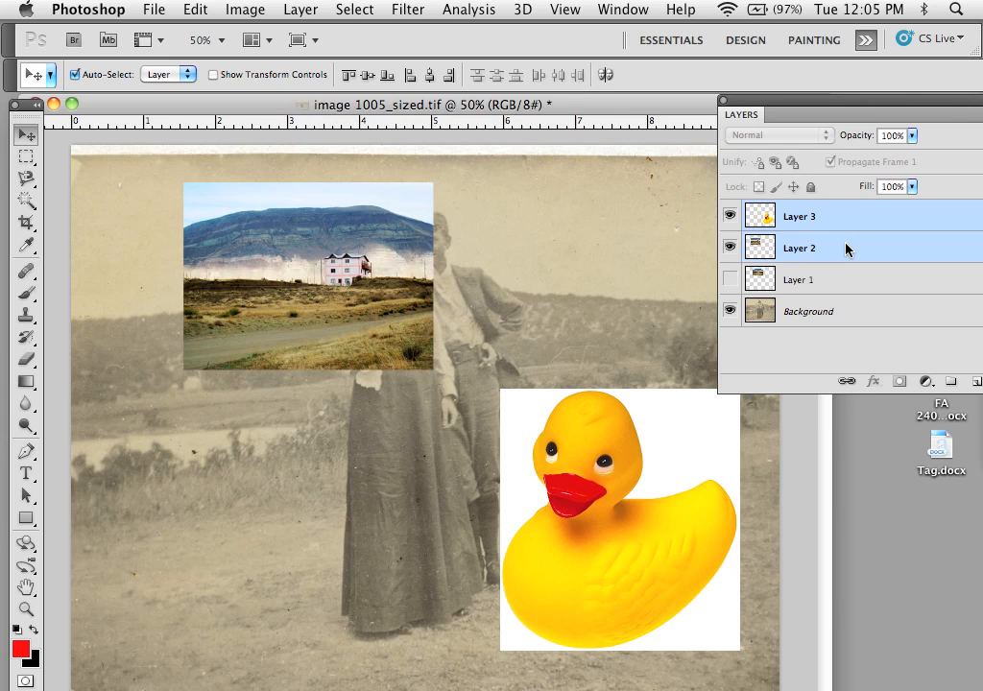
mouse_move(816, 265)
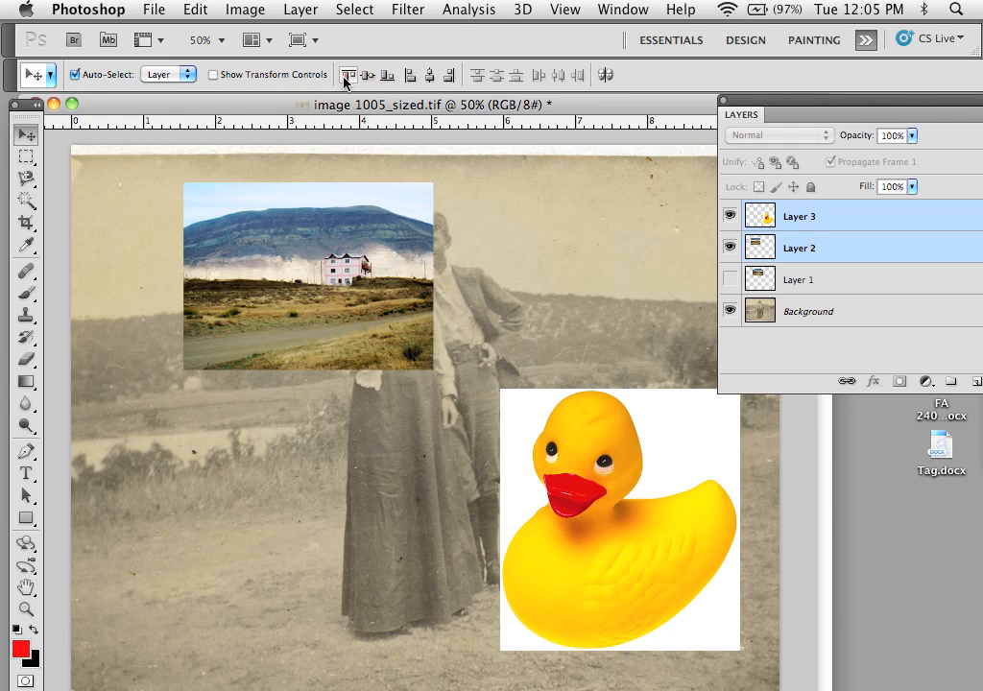
mouse_move(350, 73)
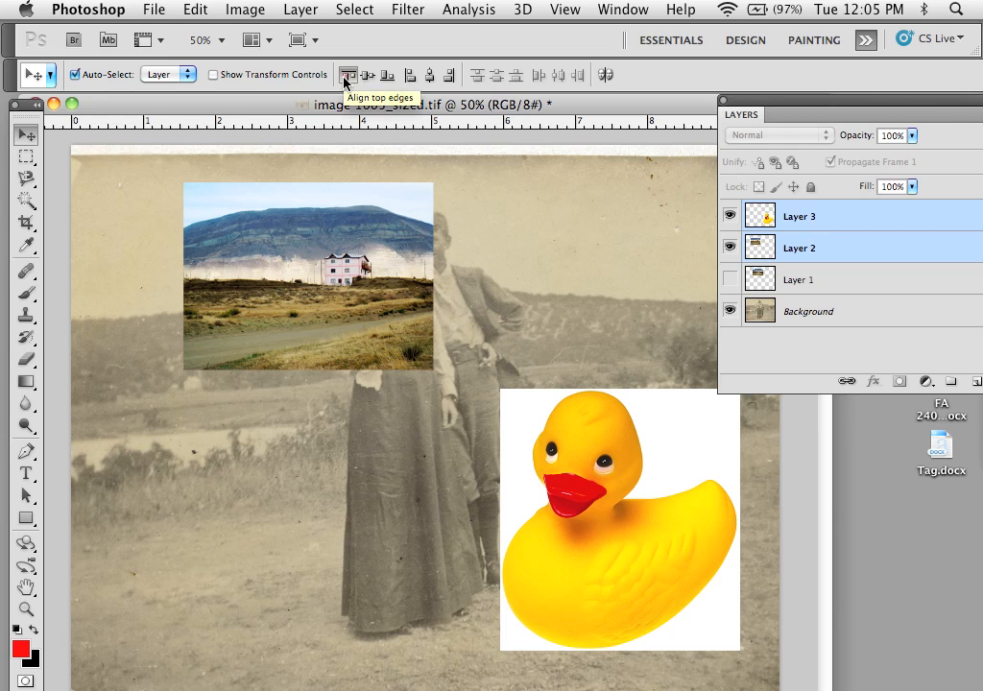
left_click(369, 74)
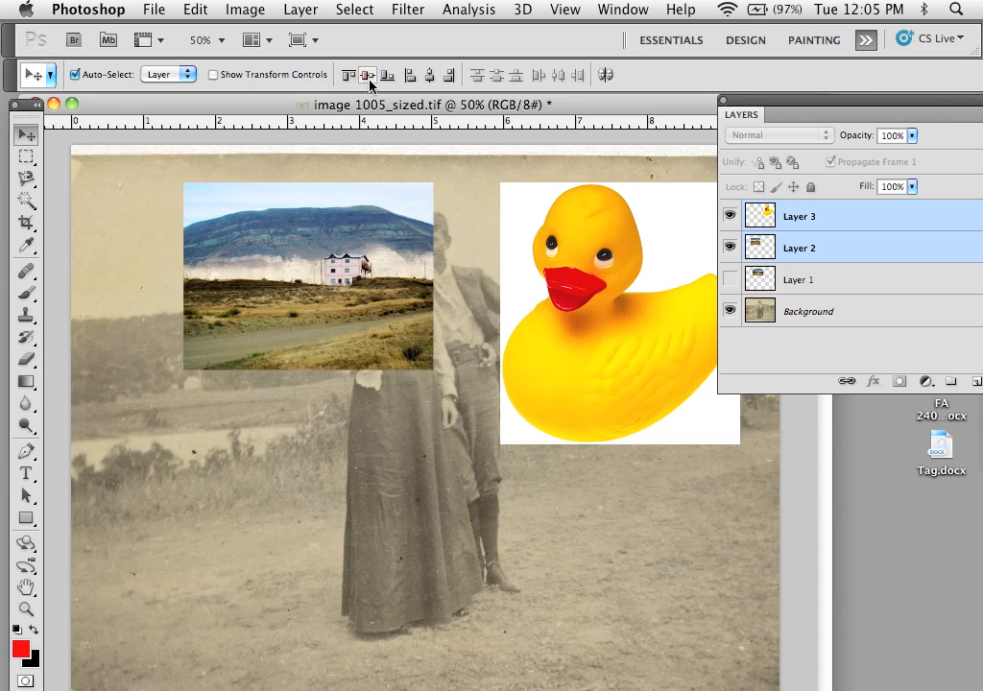
left_click(409, 75)
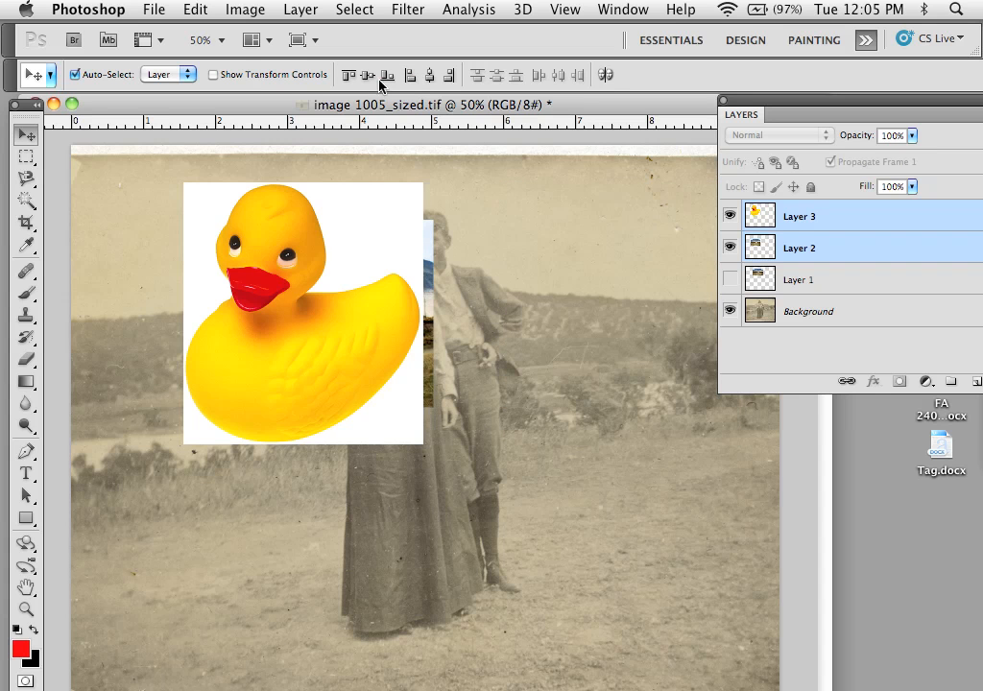
left_click(450, 75)
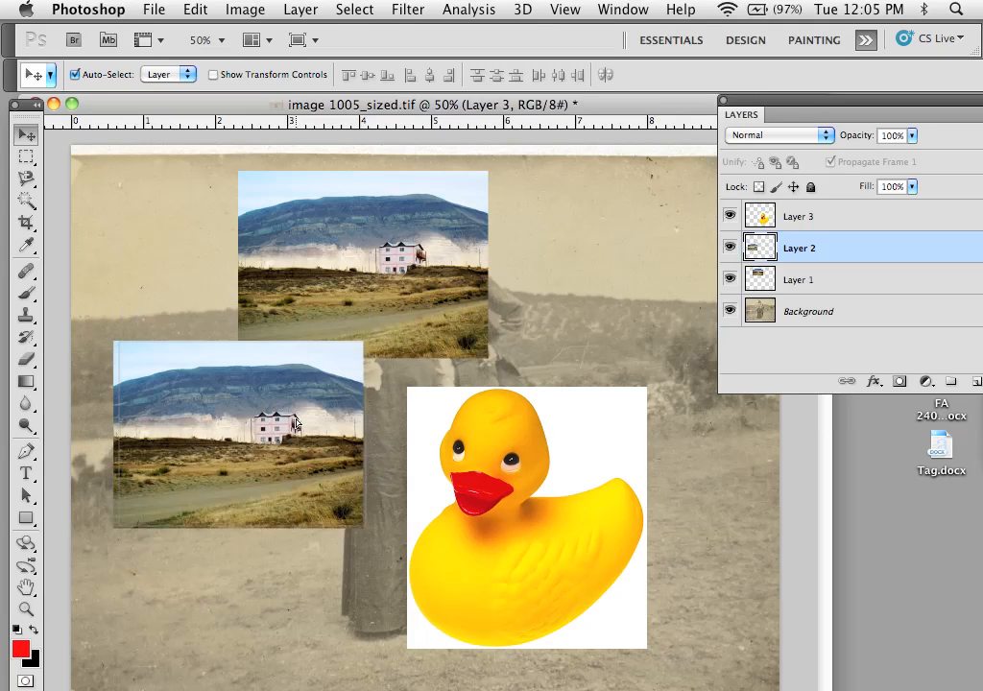
- Add the second landscape layer so all three layers are selected
left_click(799, 215)
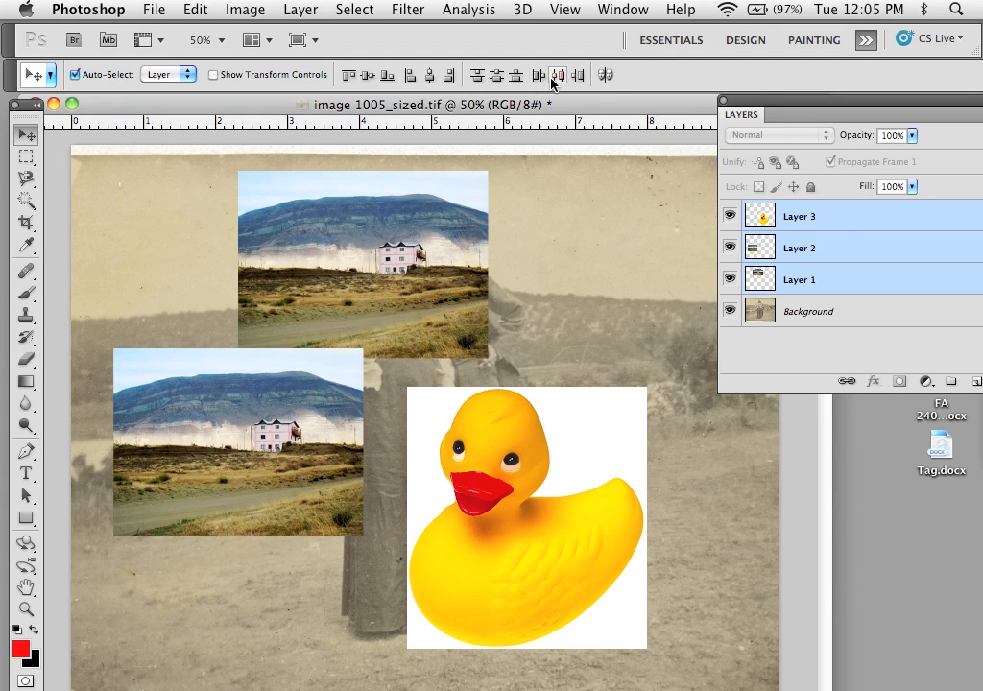
mouse_move(560, 75)
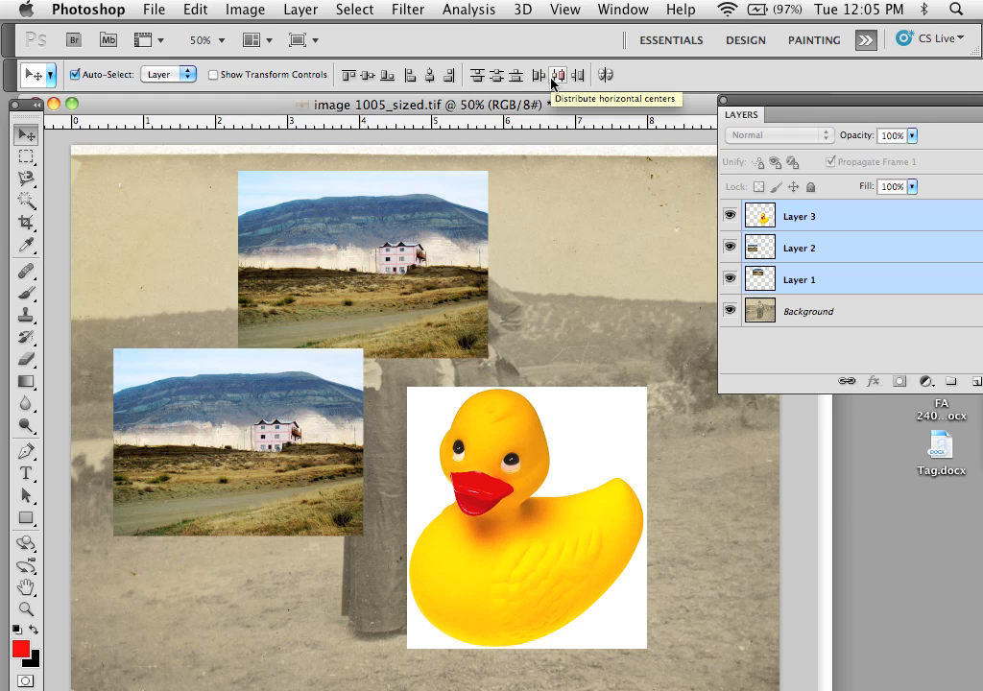
mouse_move(373, 315)
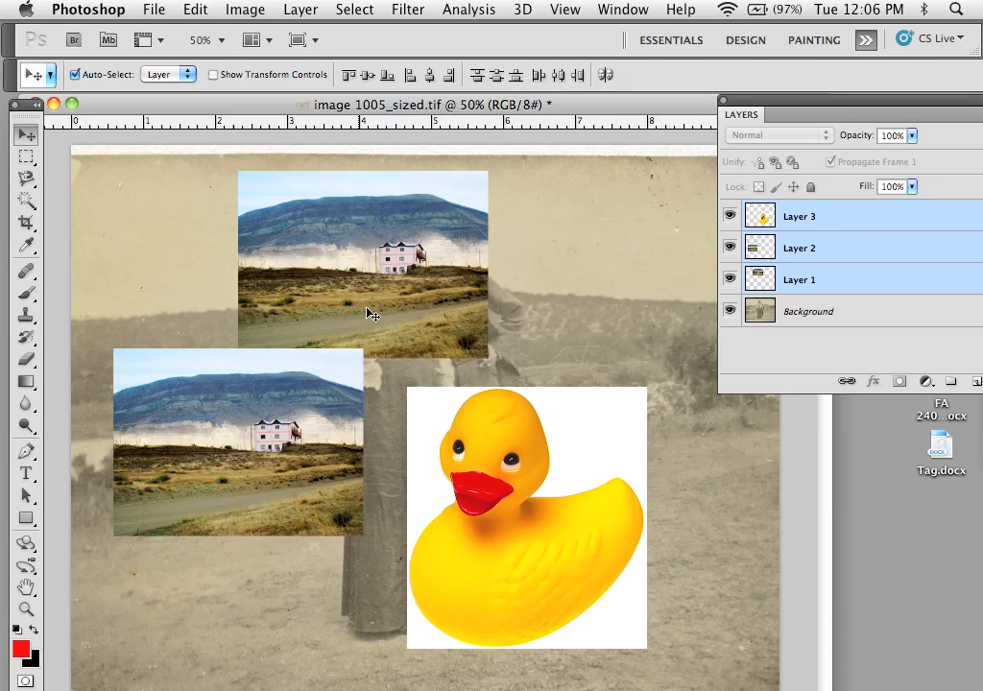
mouse_move(363, 202)
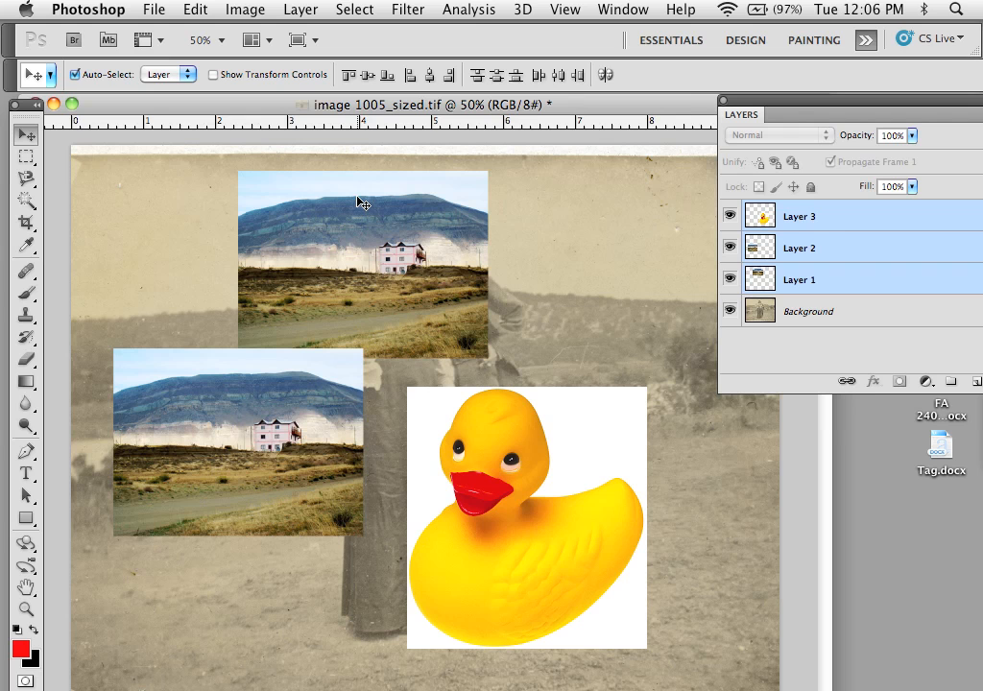
mouse_move(515, 620)
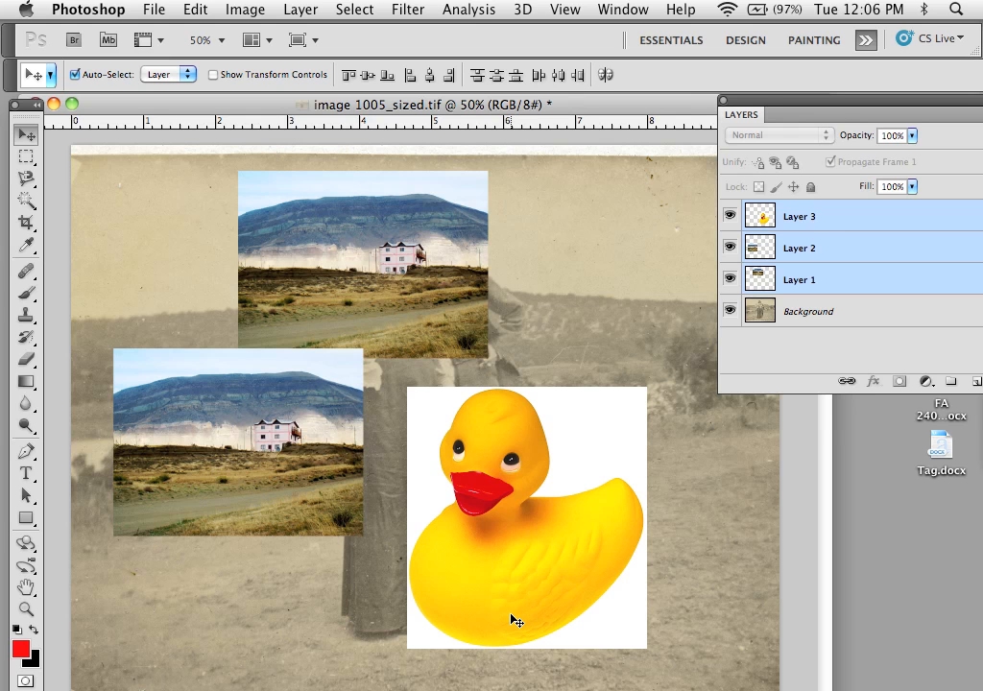
mouse_move(257, 296)
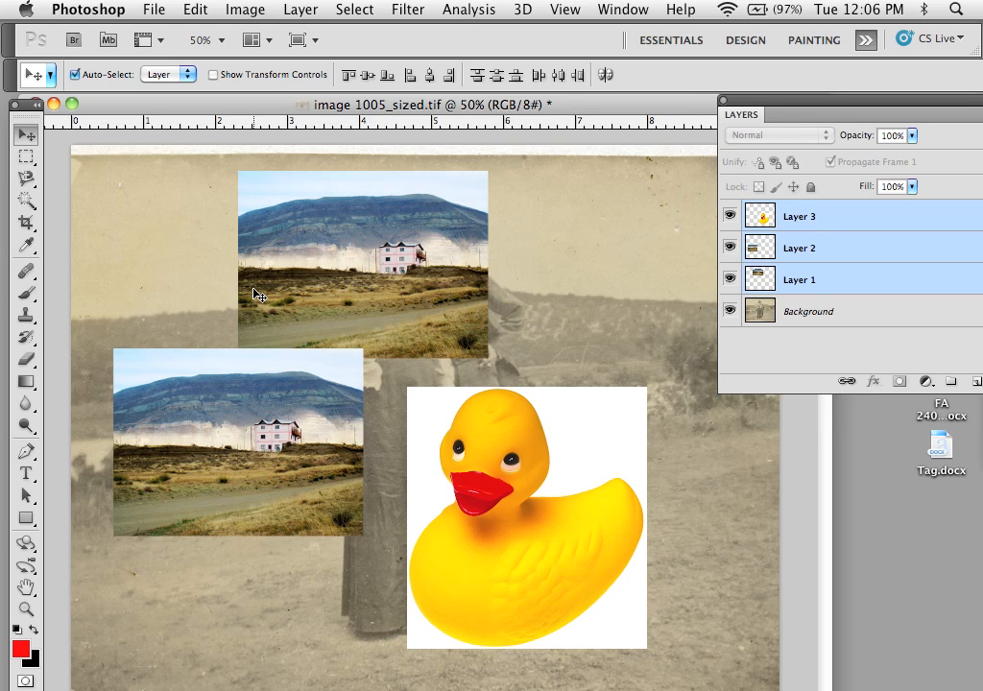
mouse_move(470, 307)
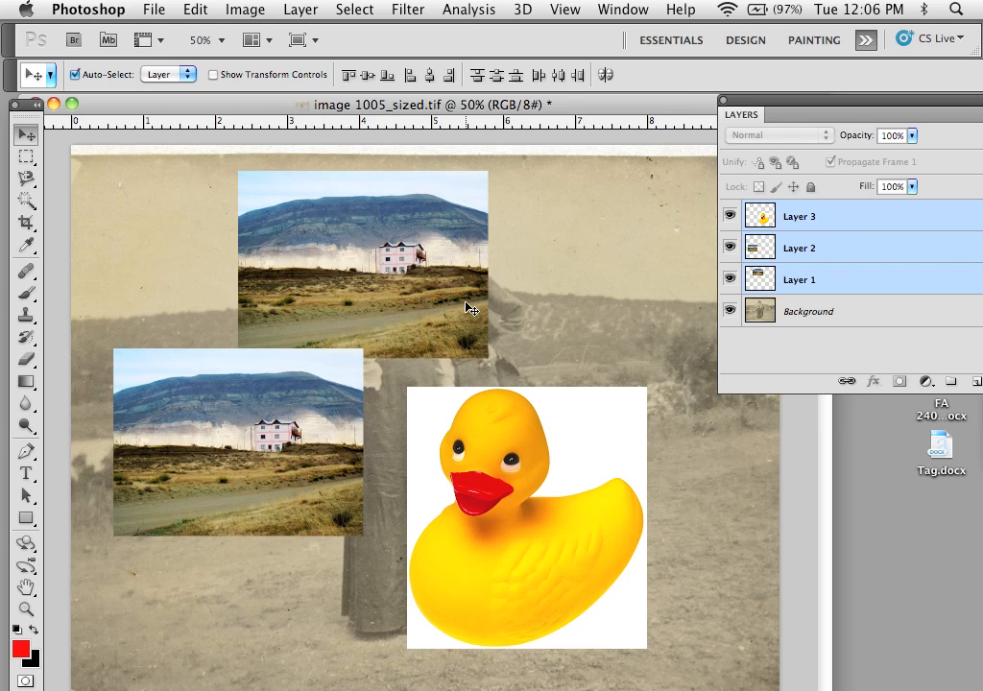
mouse_move(457, 272)
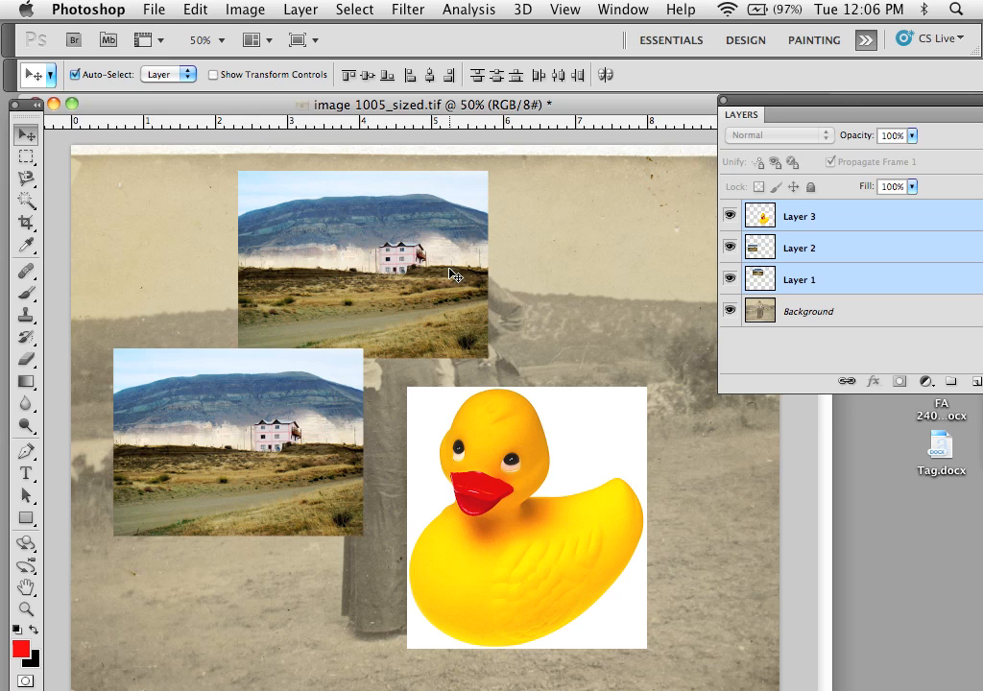
mouse_move(499, 144)
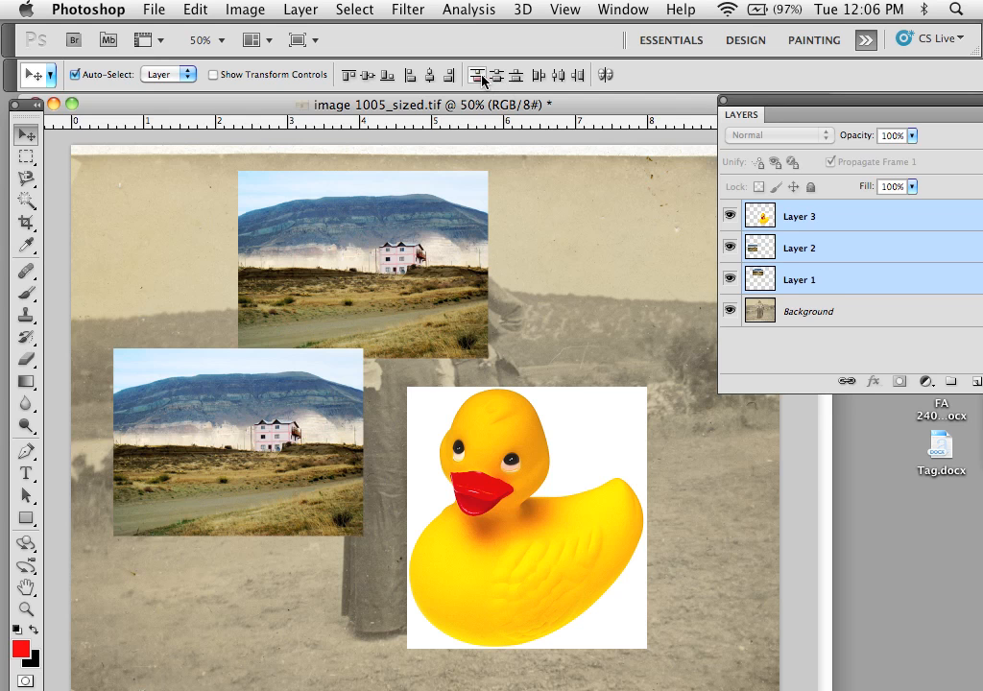
mouse_move(514, 75)
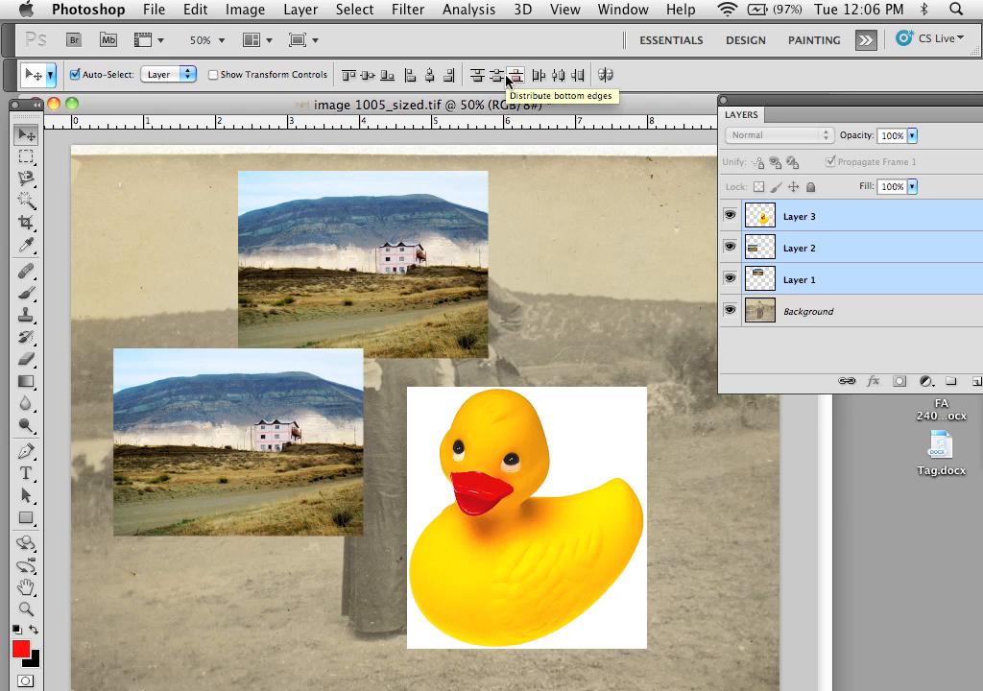
mouse_move(537, 74)
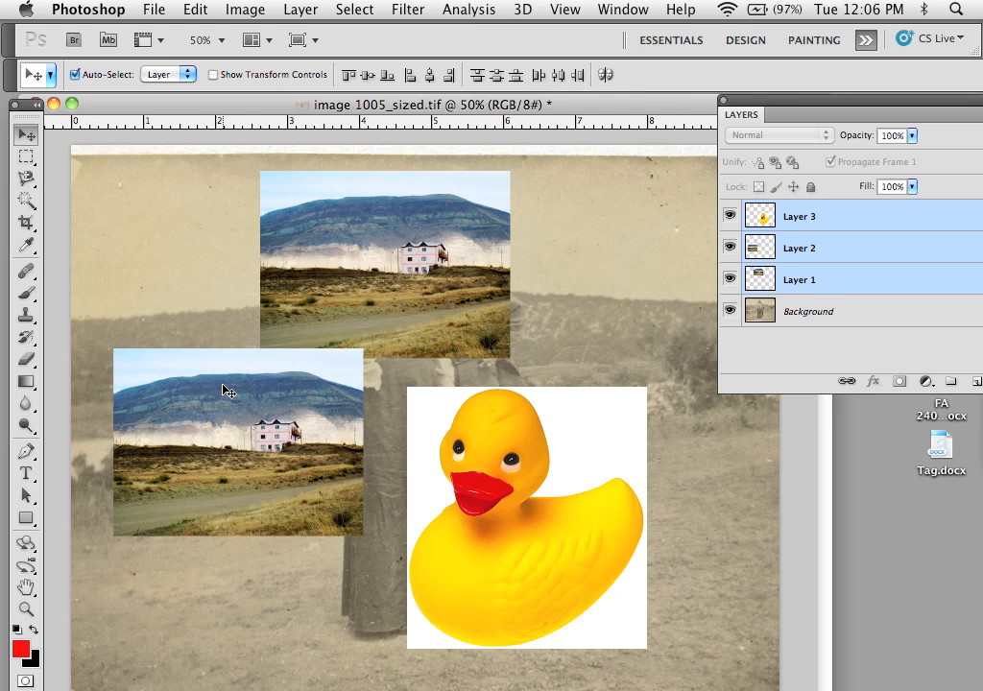
mouse_move(276, 240)
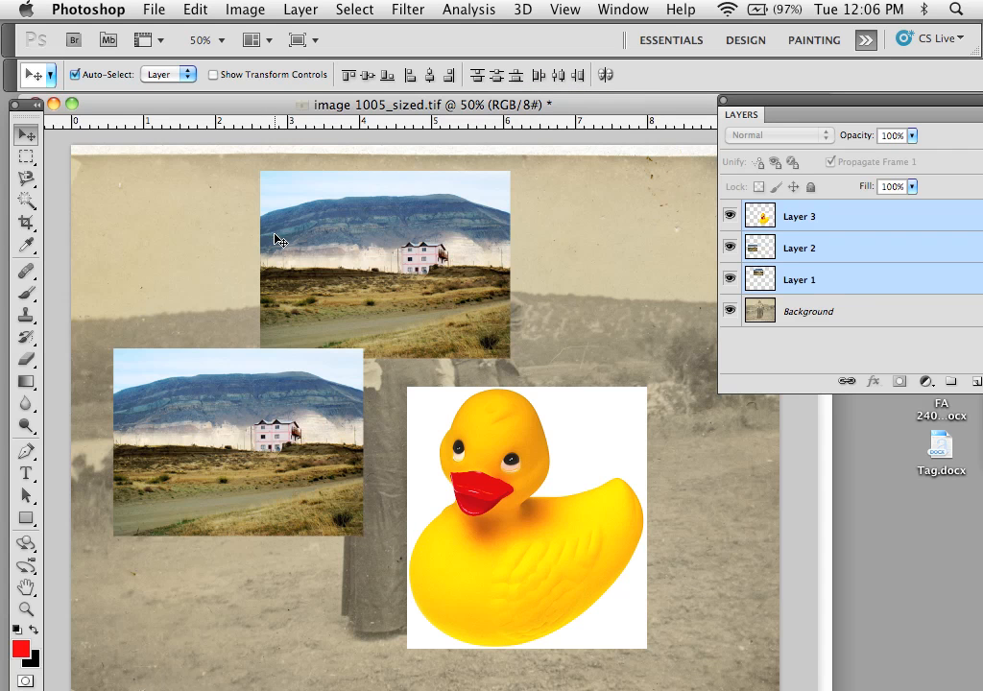
mouse_move(126, 396)
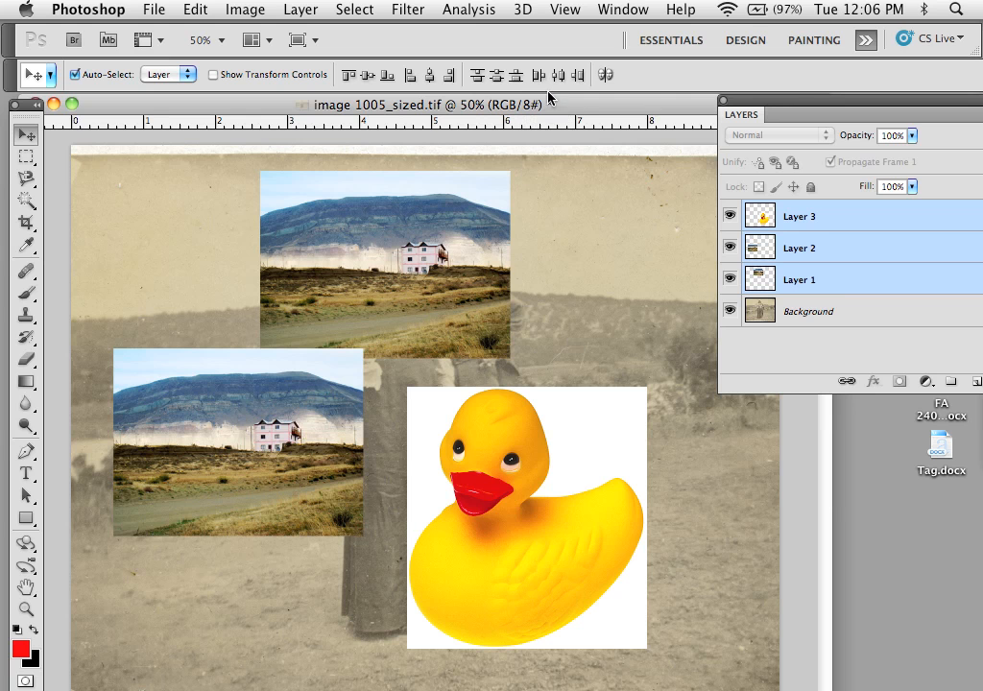
- Distribute the three selected layers evenly from top to bottom
left_click(540, 75)
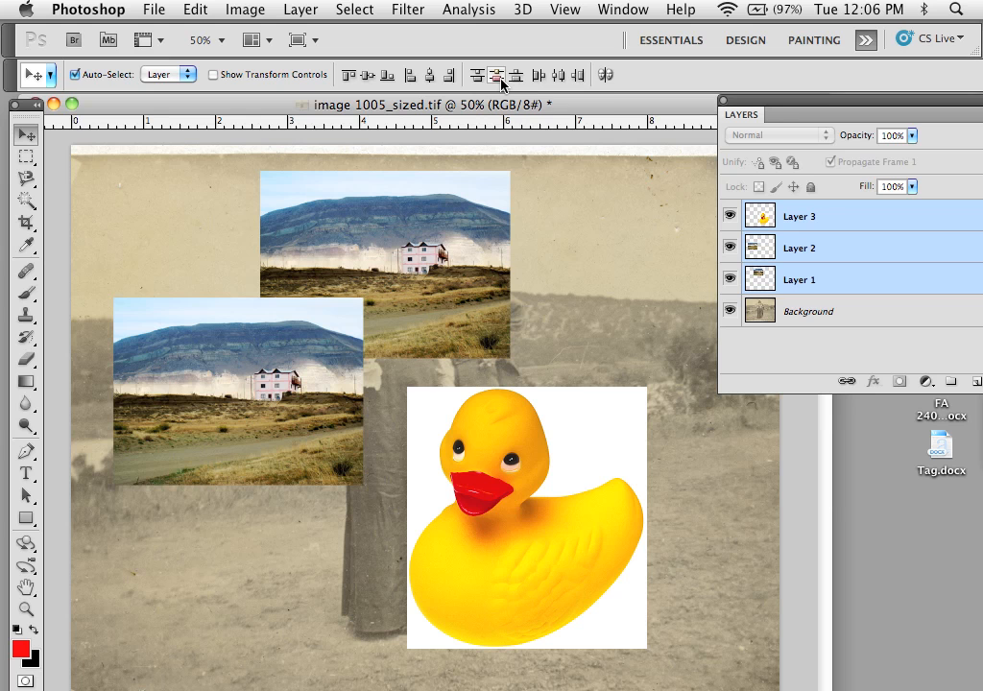
mouse_move(496, 75)
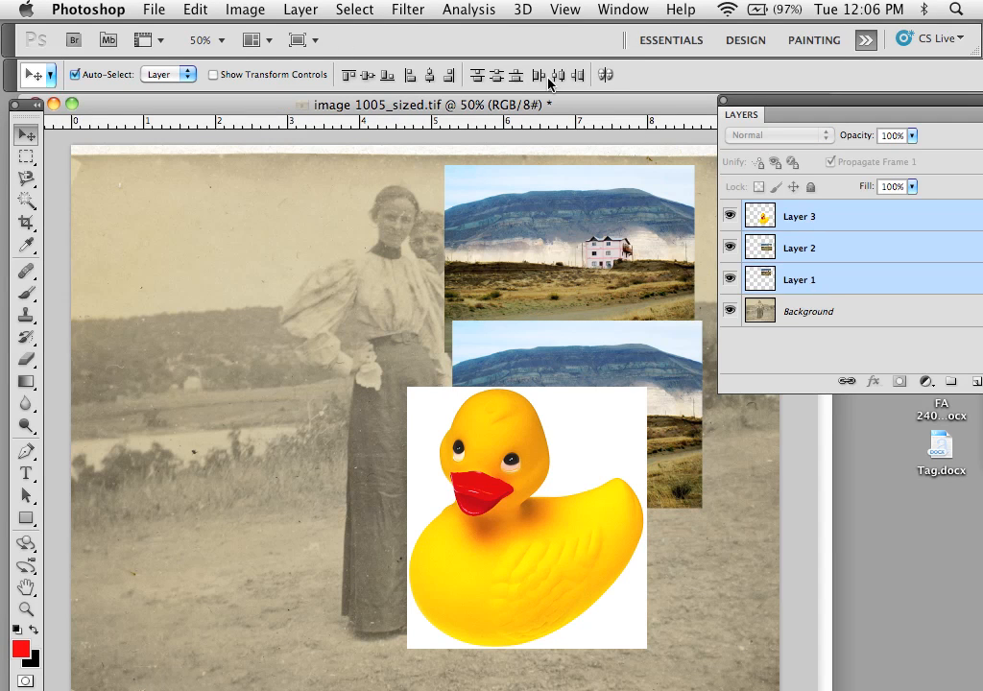
- Realign the landscape photos relative to the duck, then select a single layer in the Layers panel
left_click(495, 75)
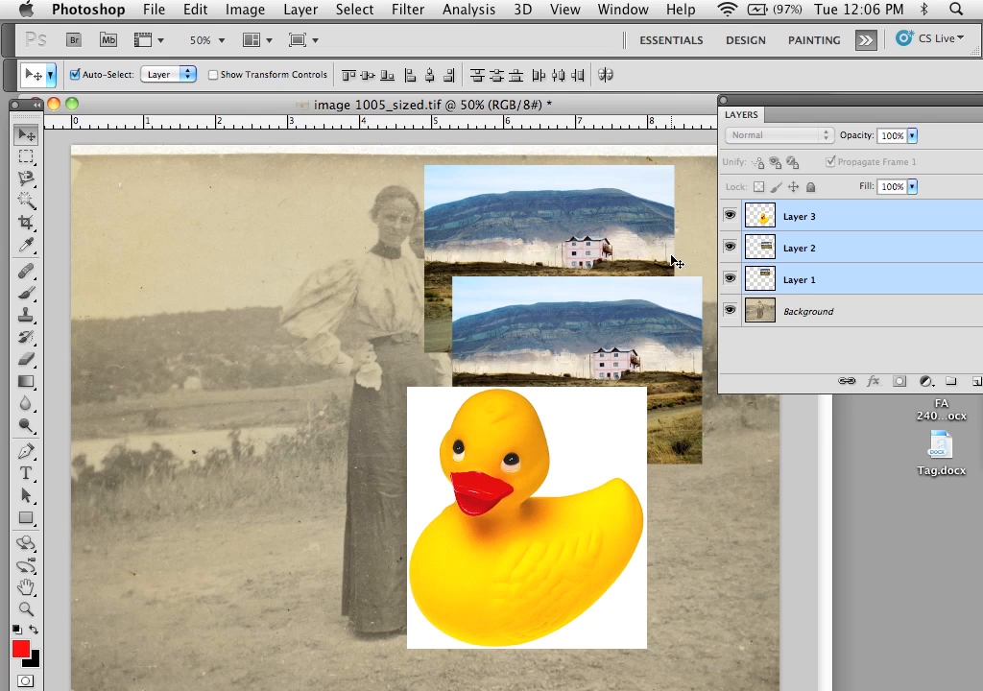
mouse_move(522, 160)
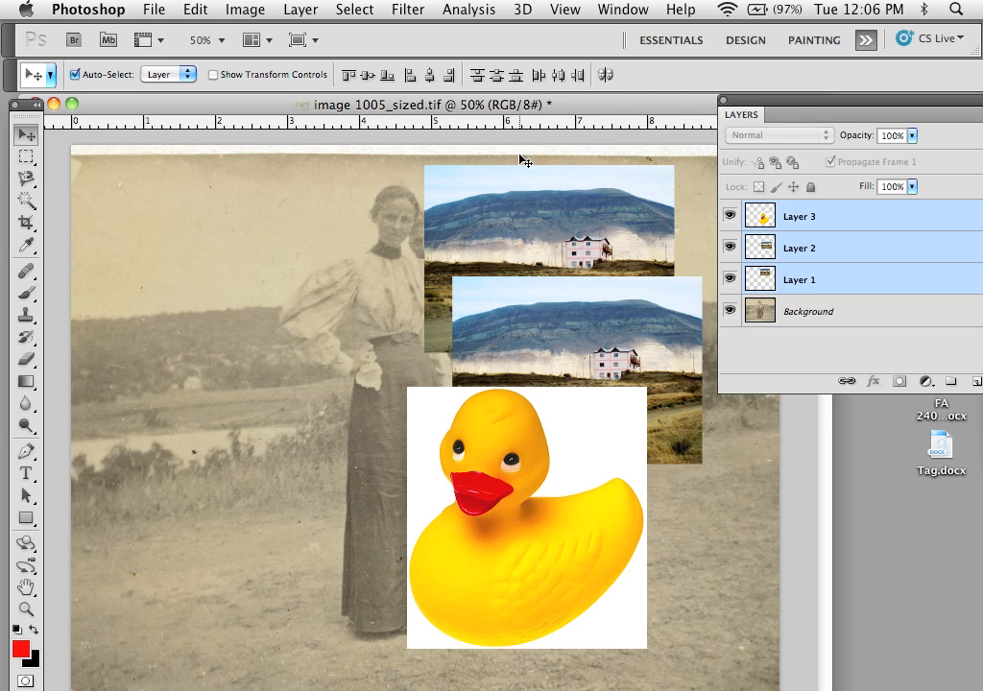
left_click(729, 311)
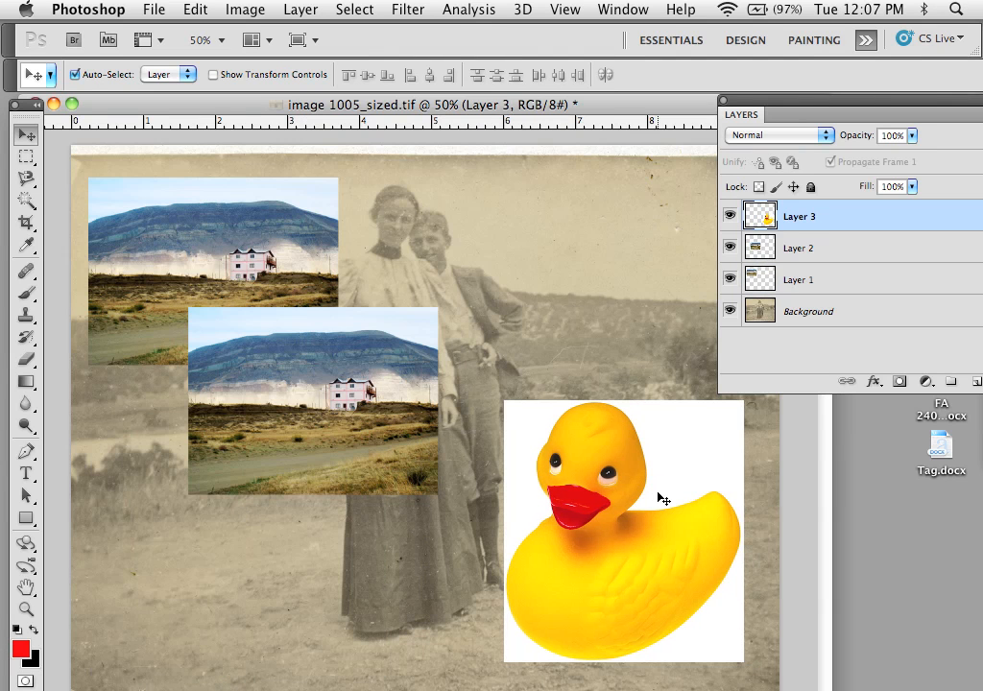
mouse_move(100, 211)
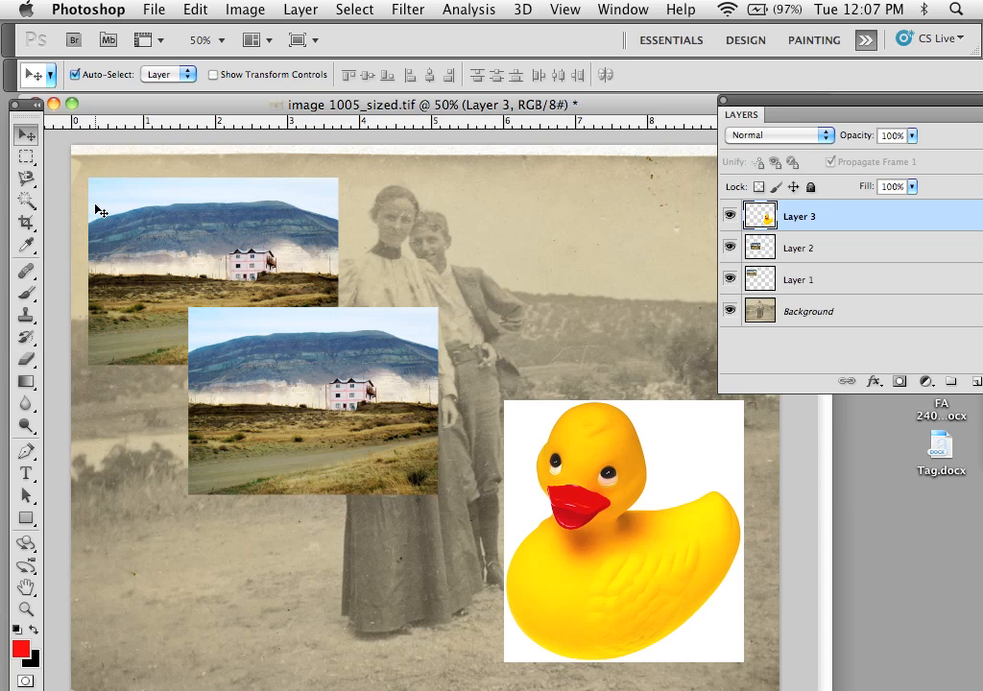
mouse_move(695, 490)
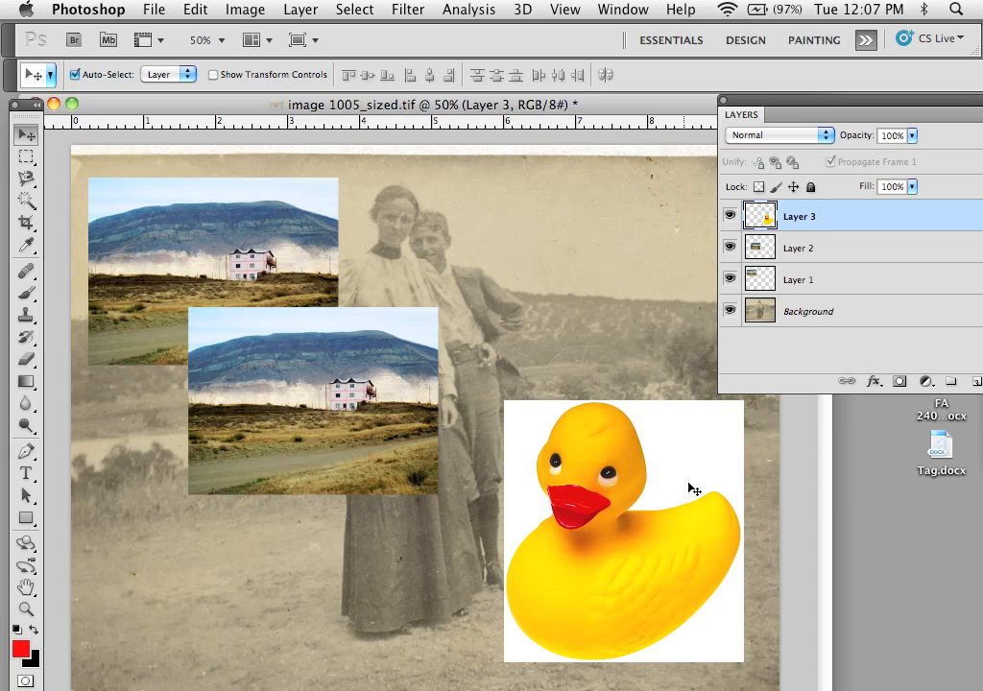
mouse_move(540, 515)
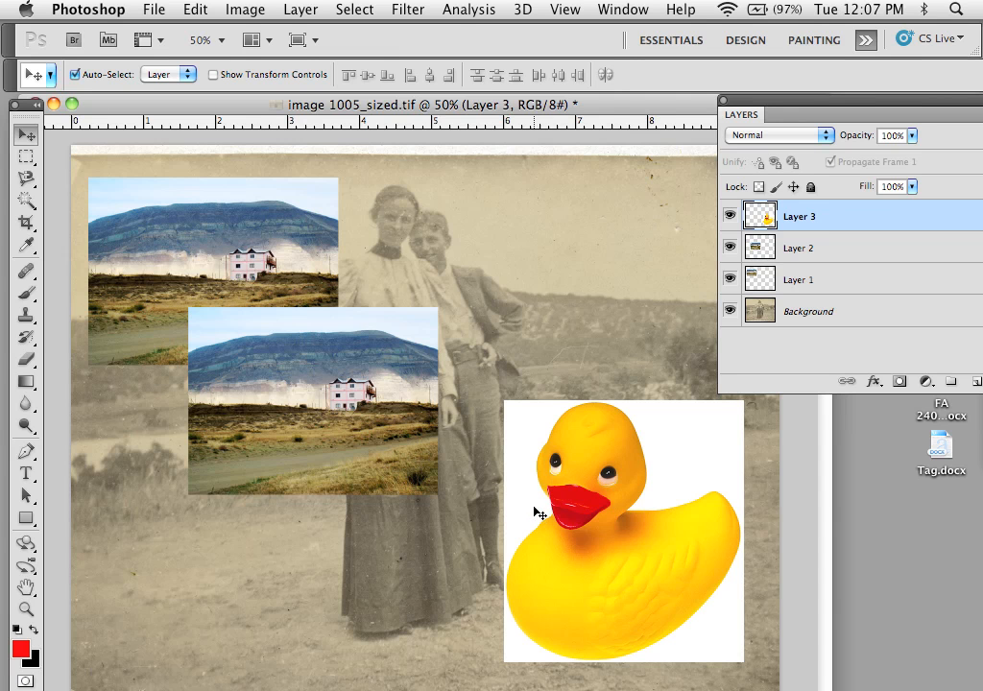
mouse_move(834, 278)
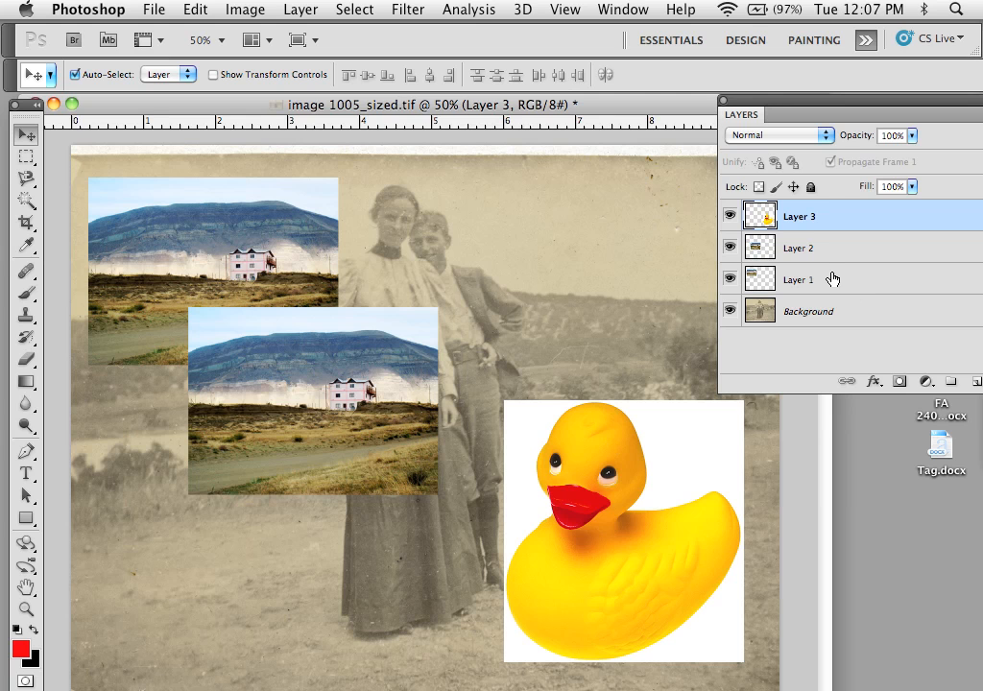
- Select all three layers and distribute them evenly by horizontal centers
left_click(799, 280)
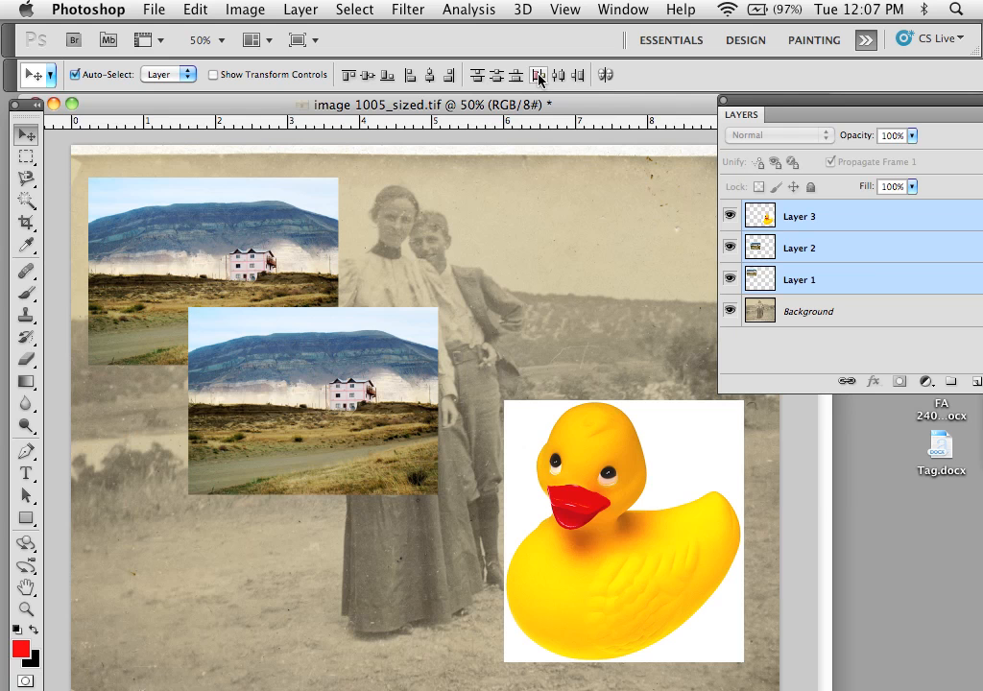
left_click(559, 75)
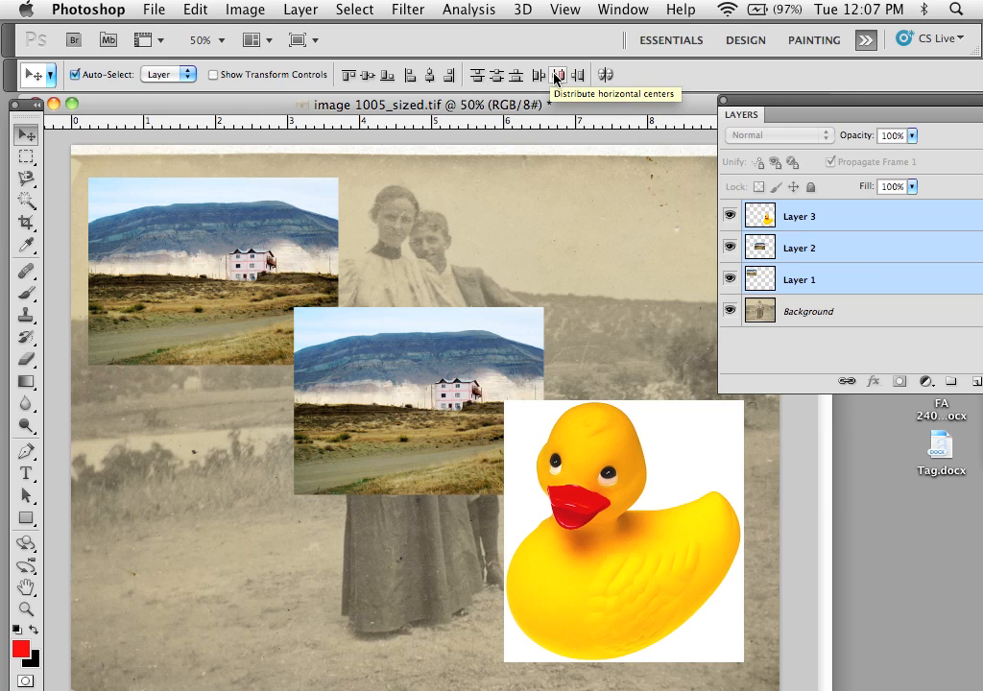